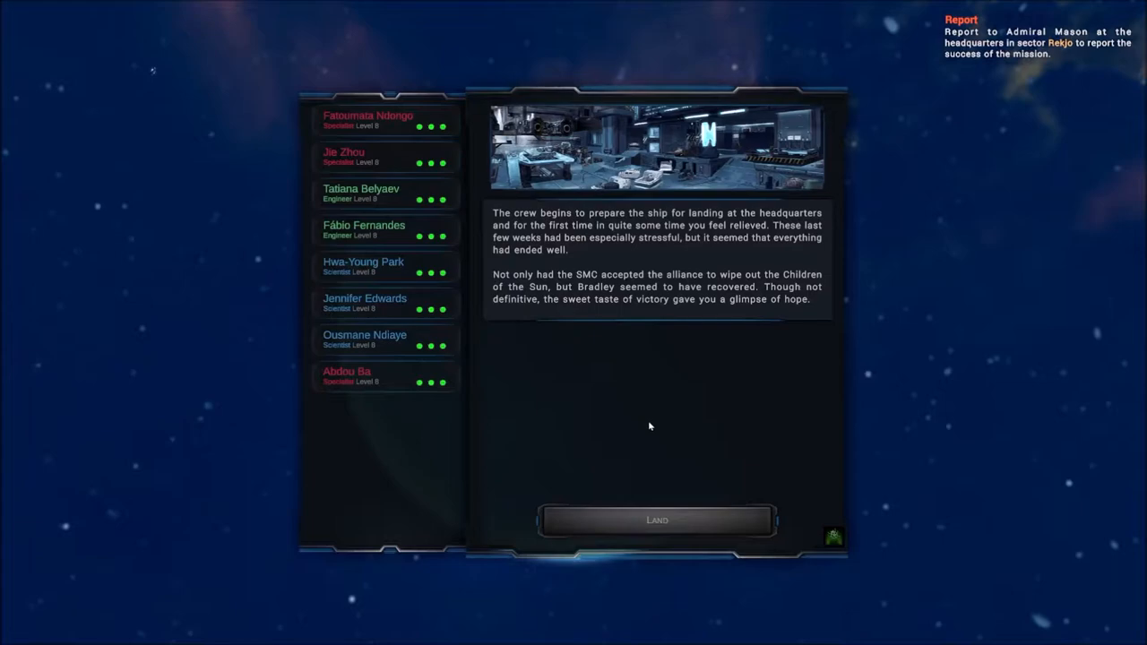
# - Advance the story past the headquarters landing narration
pyautogui.click(656, 520)
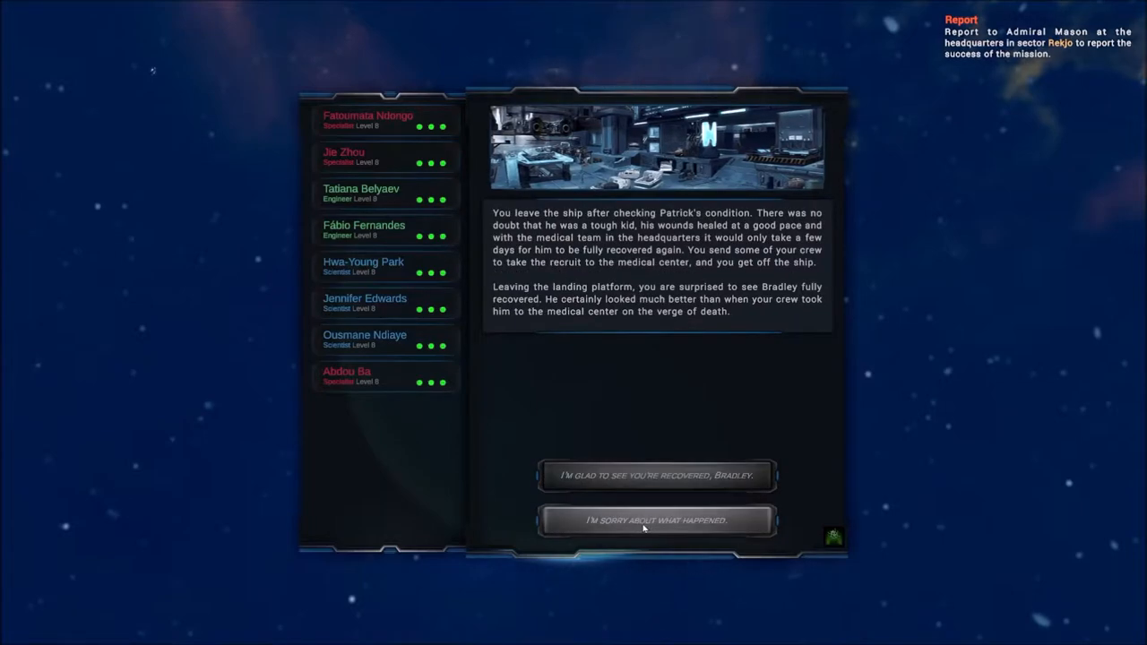
pyautogui.moveTo(634, 538)
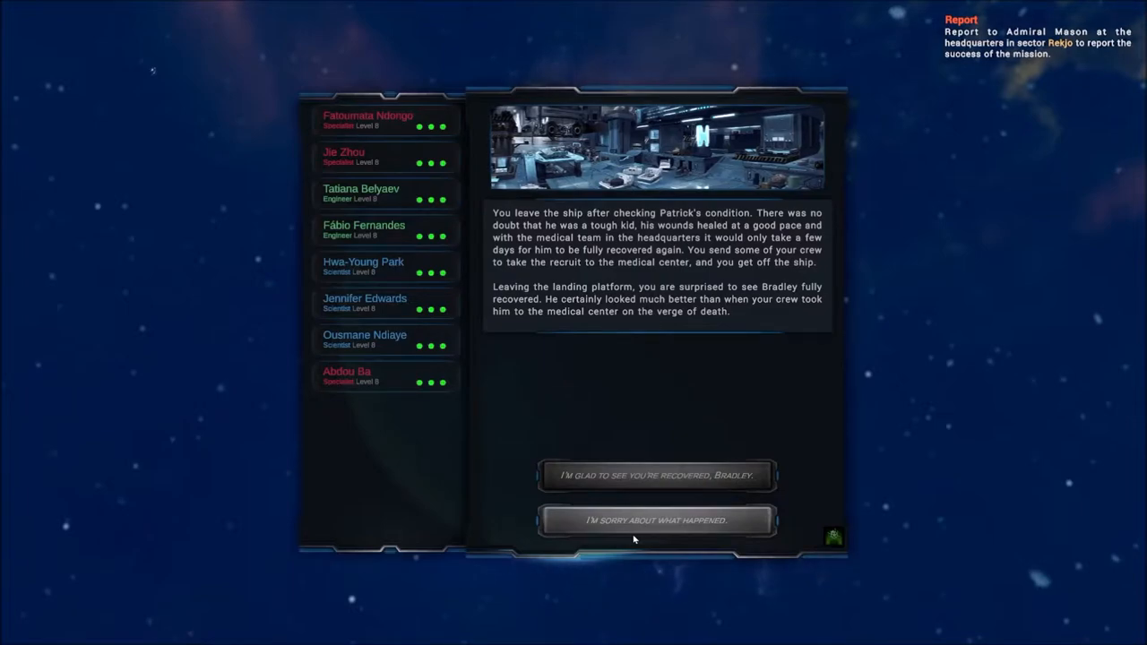
# - Respond to seeing Bradley recovered so he thanks Ravenknight
pyautogui.click(655, 475)
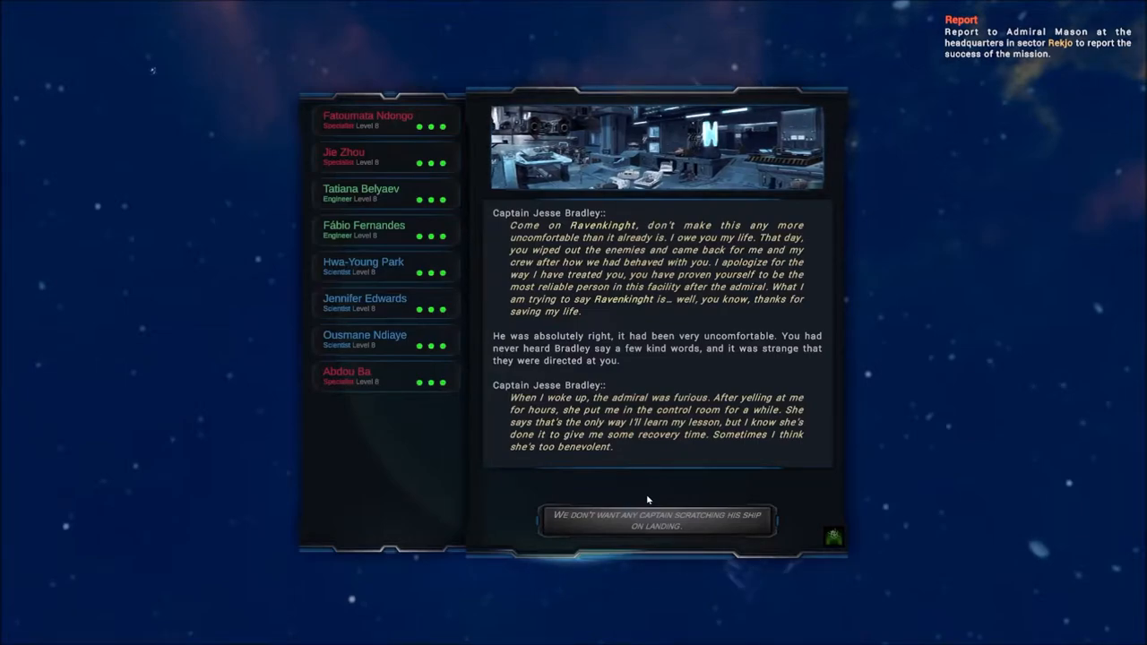
pyautogui.moveTo(607, 534)
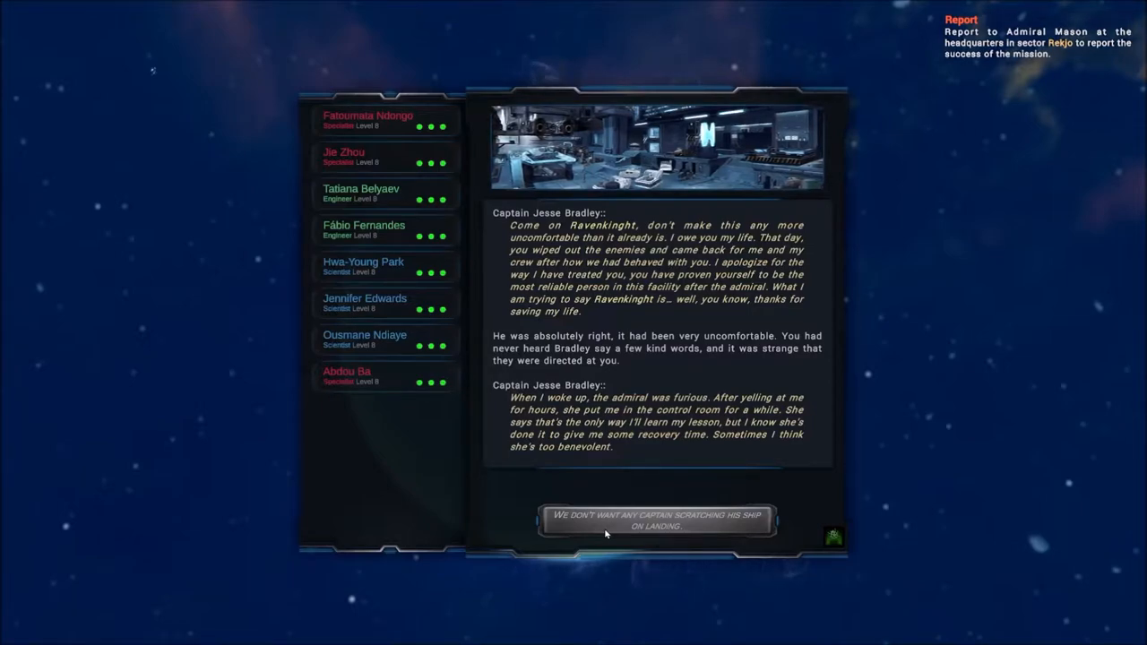
# - Joke about scratching ships, then remark it was all too nice to be true
pyautogui.click(656, 520)
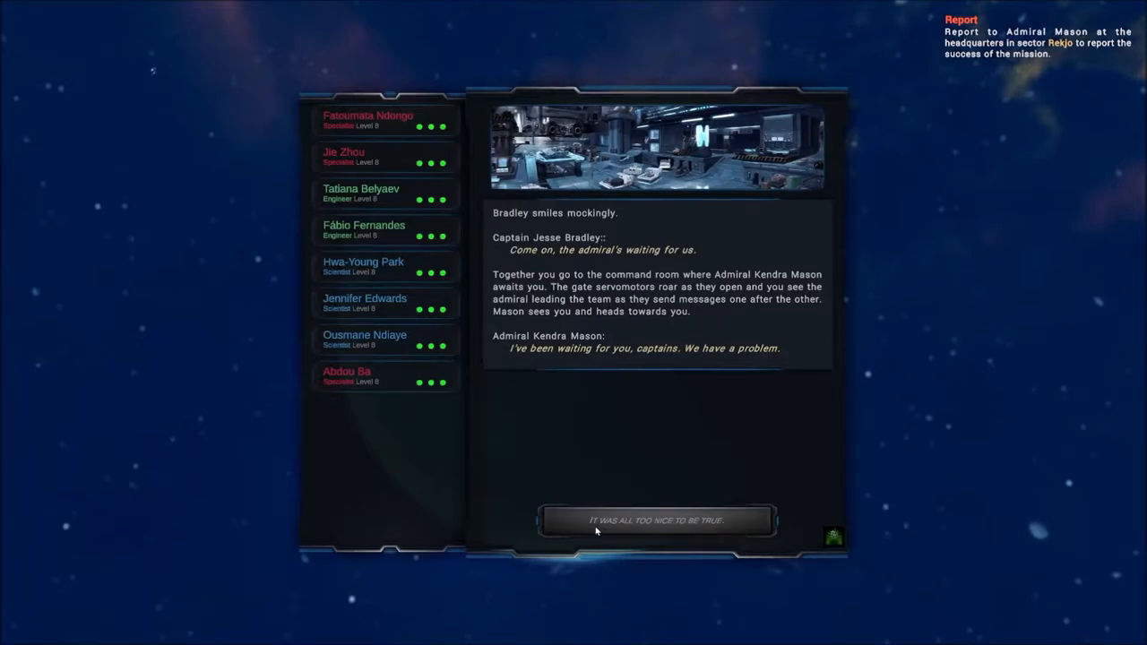
pyautogui.click(656, 519)
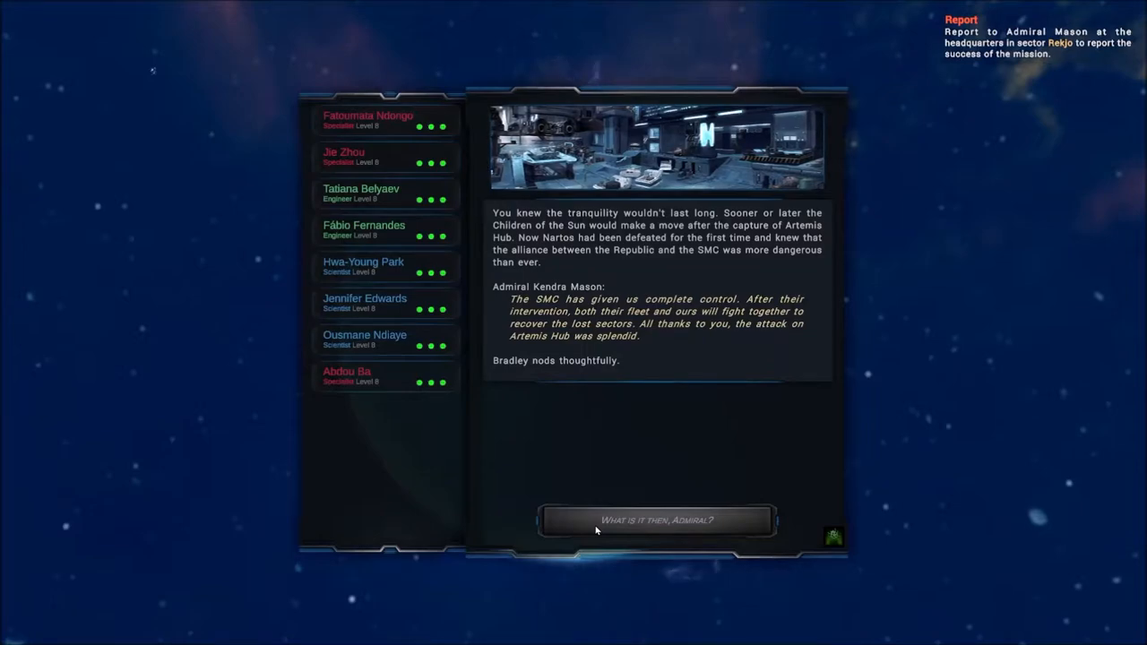
# - Ask the admiral what the problem is and what The Dome is
pyautogui.click(656, 520)
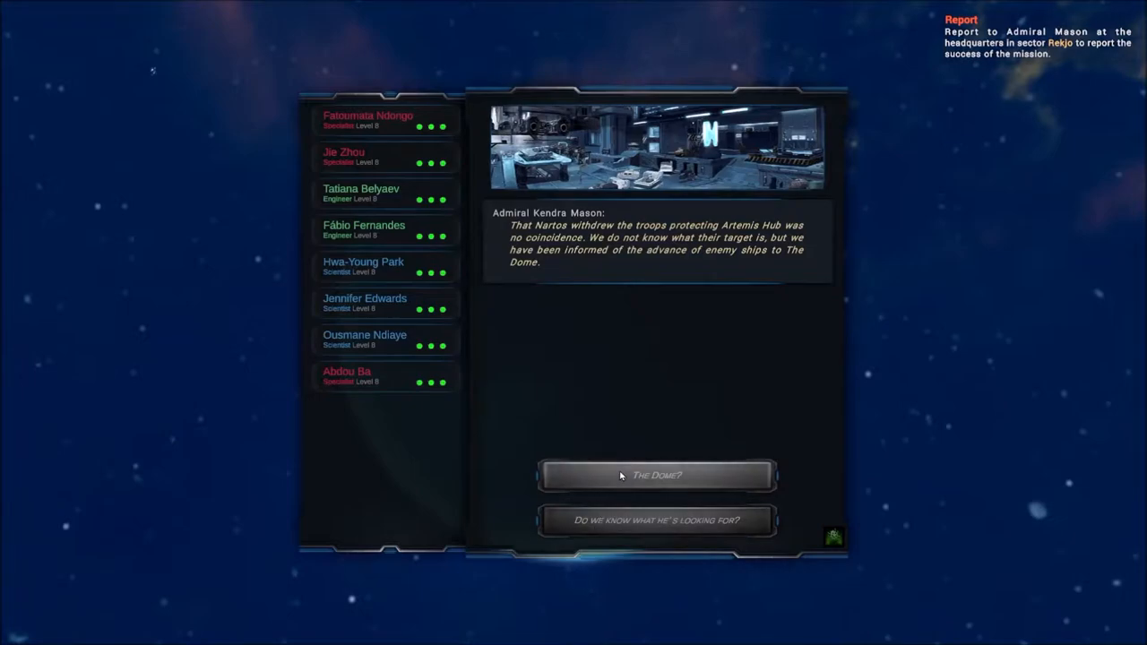
pyautogui.click(656, 475)
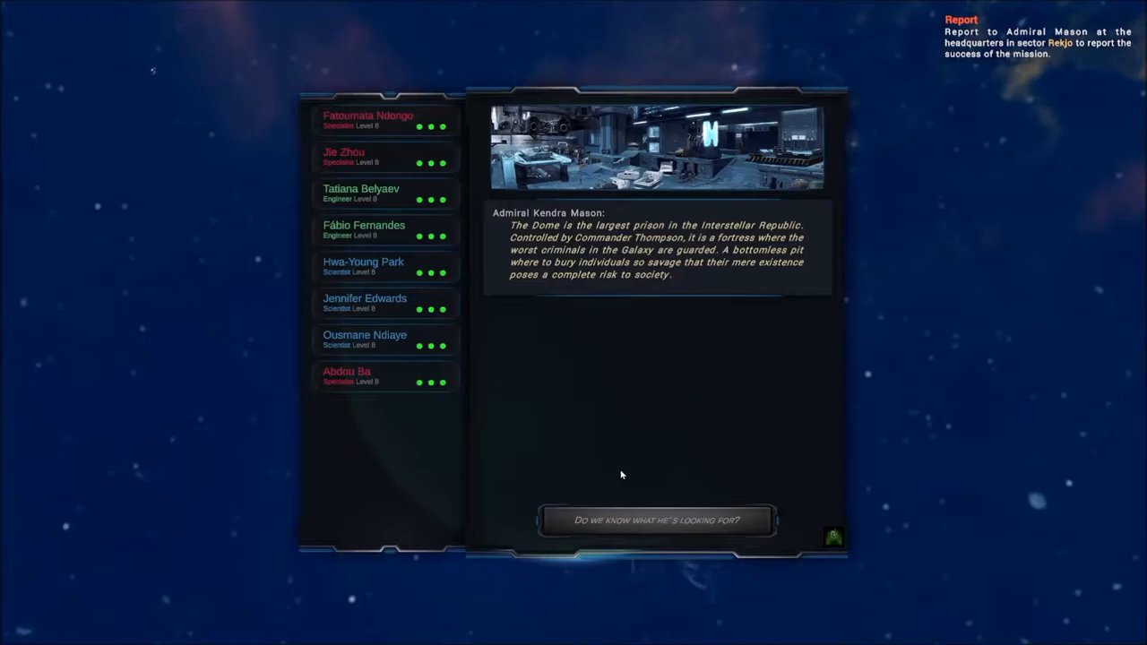
# - Ask what the enemy seeks, propose exploiting their plan, and note Nartos leaves few choices
pyautogui.click(656, 520)
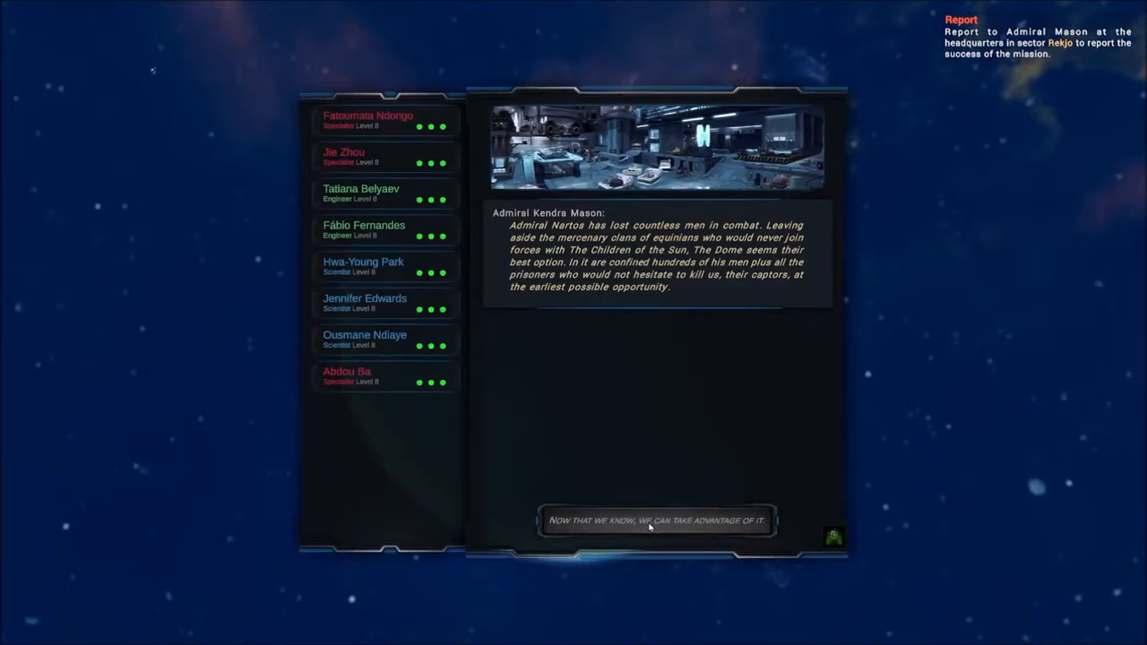
pyautogui.click(656, 519)
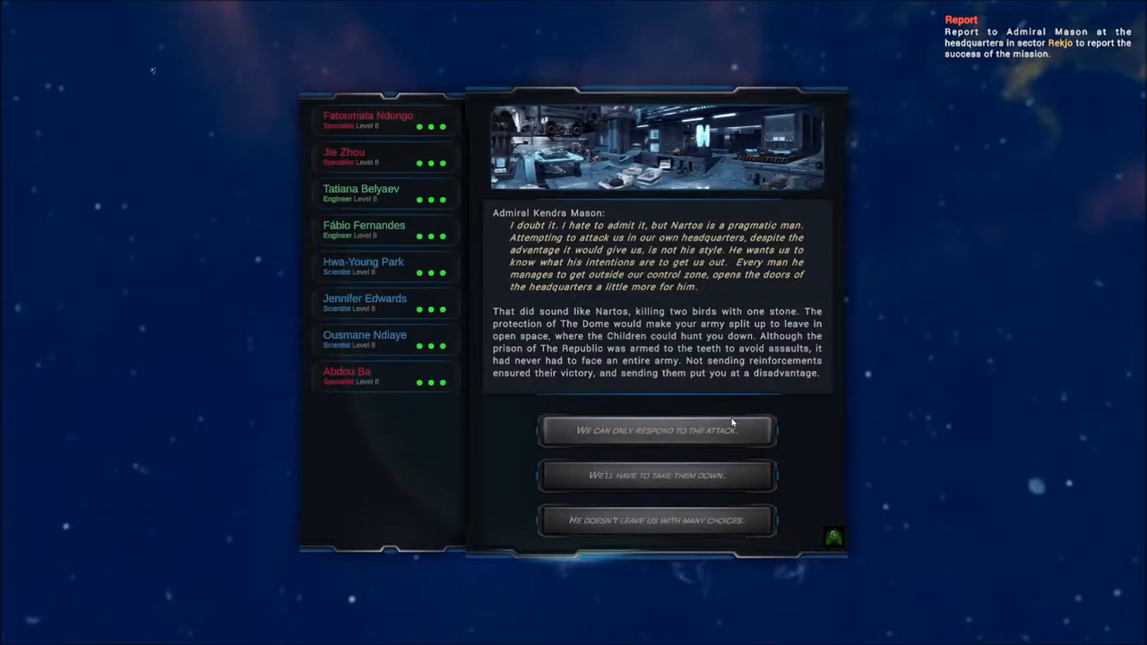
pyautogui.moveTo(509, 470)
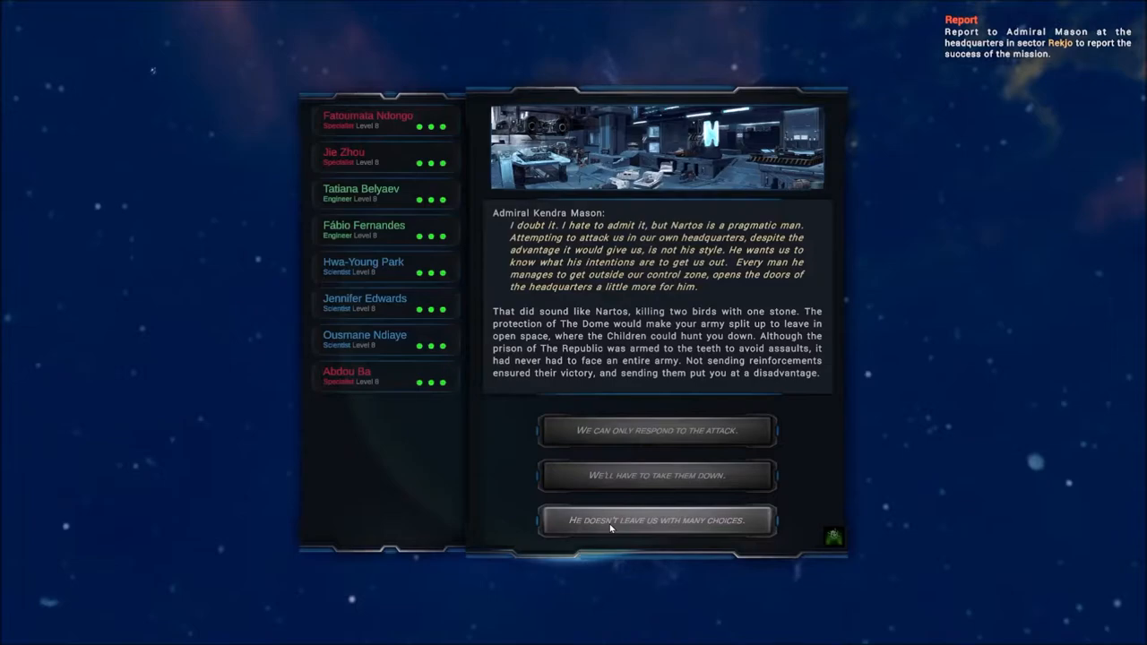
pyautogui.click(656, 520)
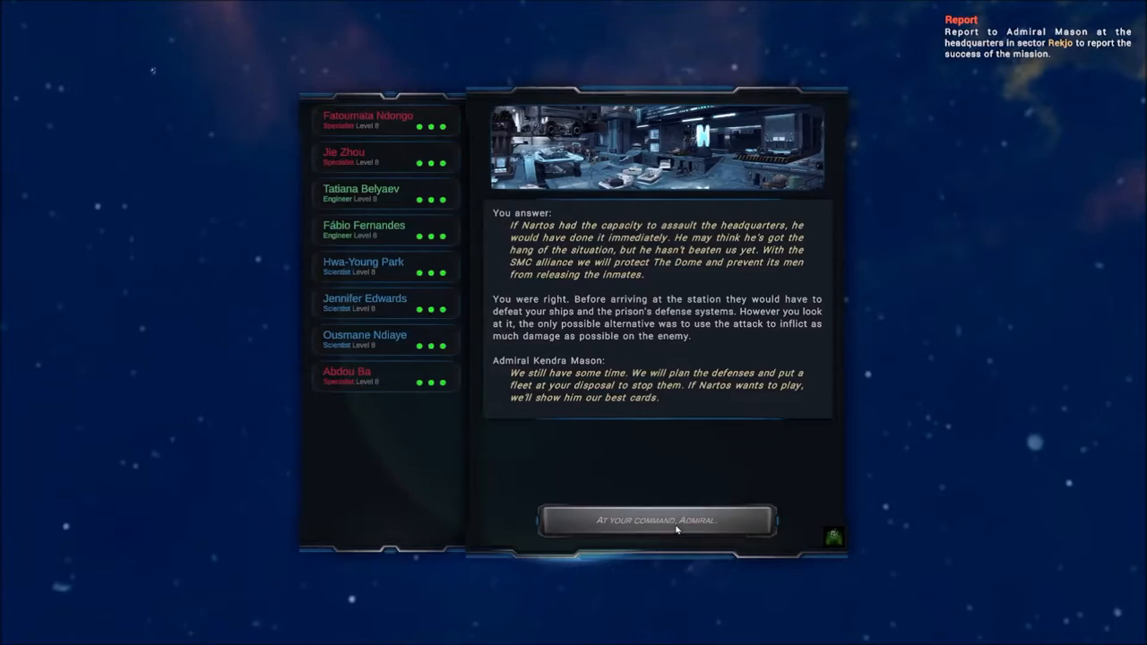
# - Reply 'At your command, Admiral.' to move ahead to the days before the assault
pyautogui.click(656, 520)
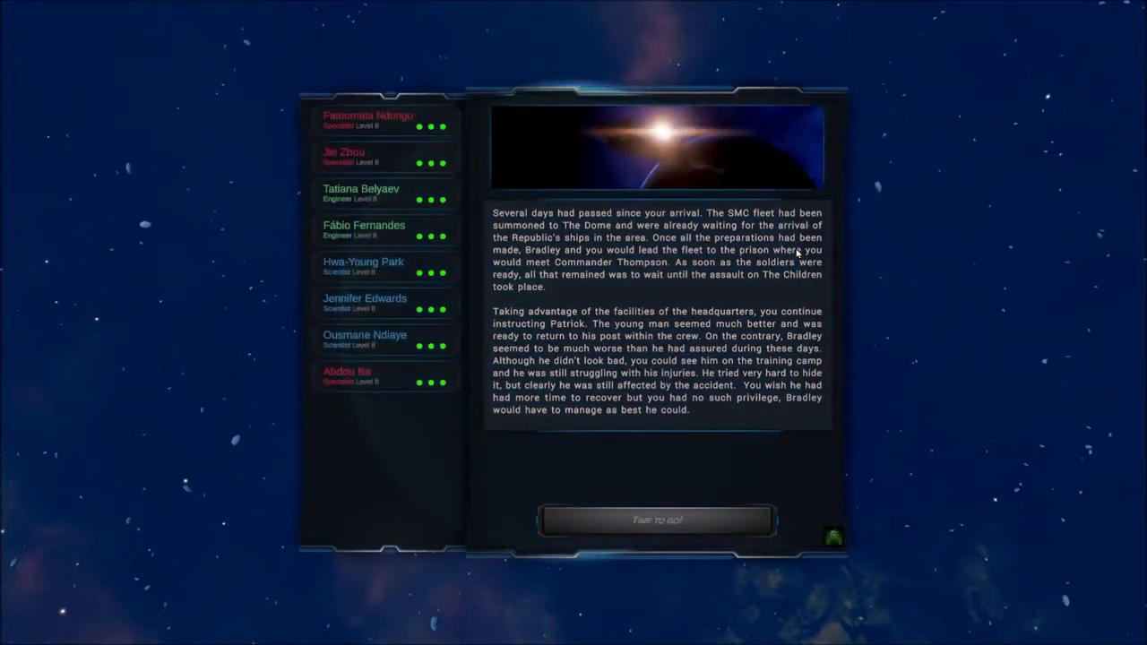
pyautogui.moveTo(954, 550)
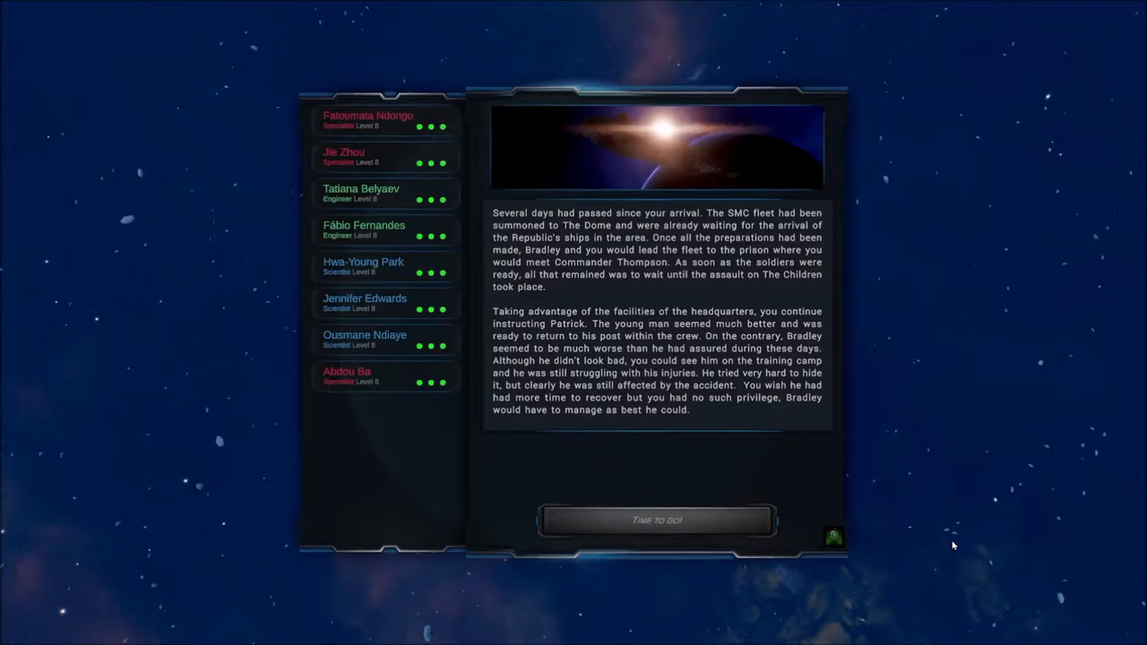
pyautogui.moveTo(598, 602)
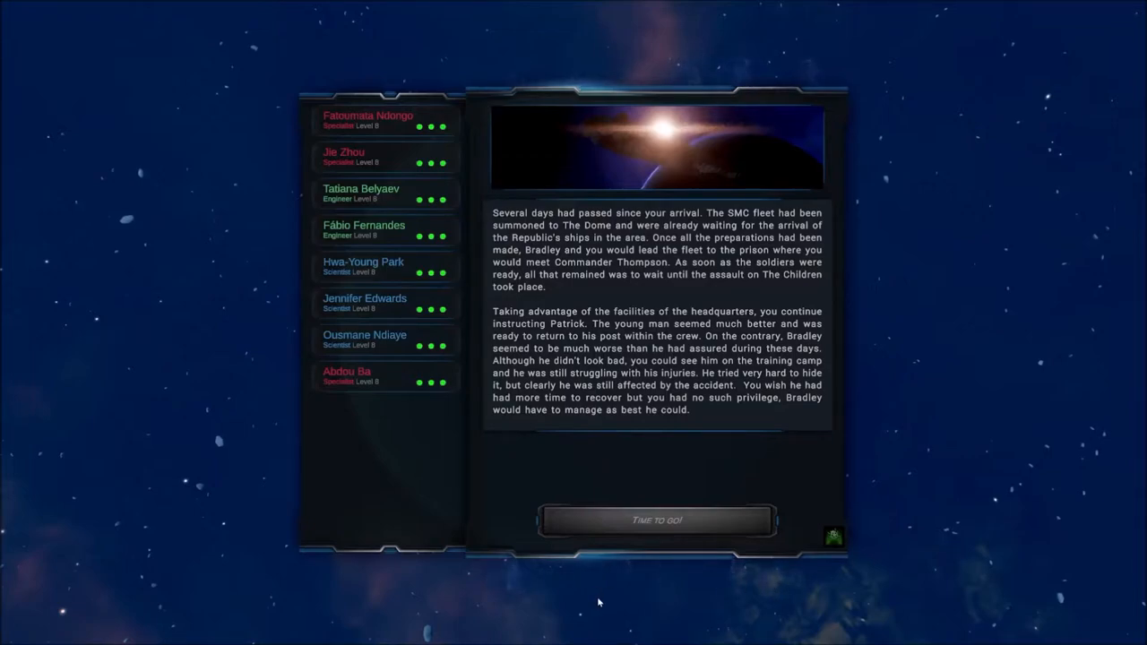
pyautogui.click(658, 520)
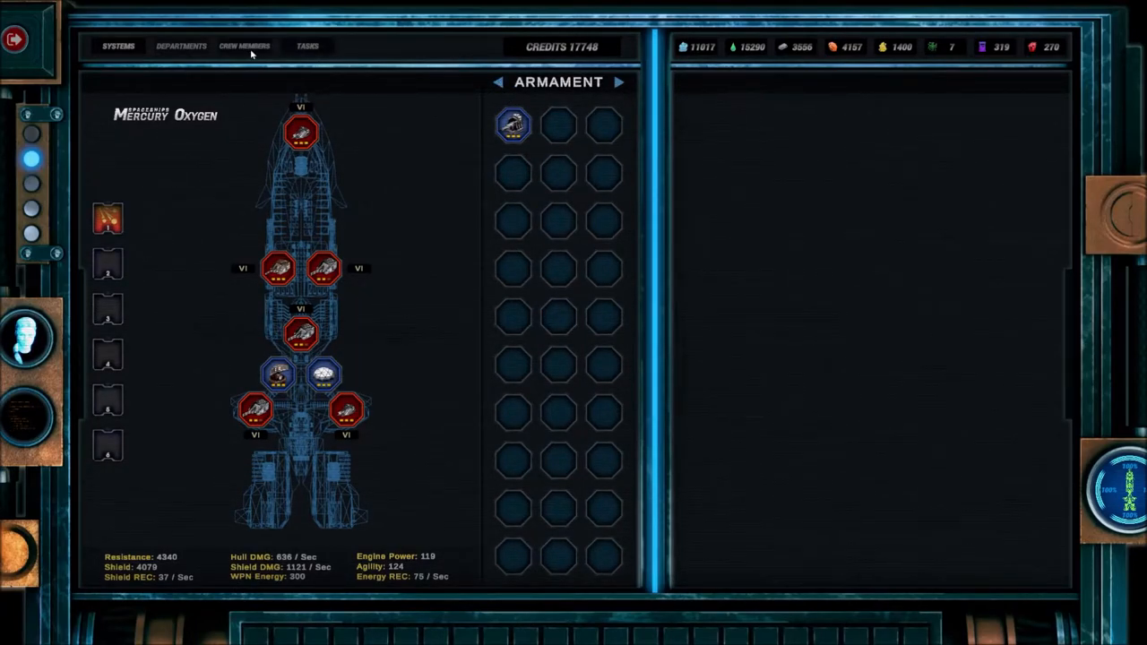
# - Show the ship's Departments list with workshops, sick bay and research lab
pyautogui.click(179, 47)
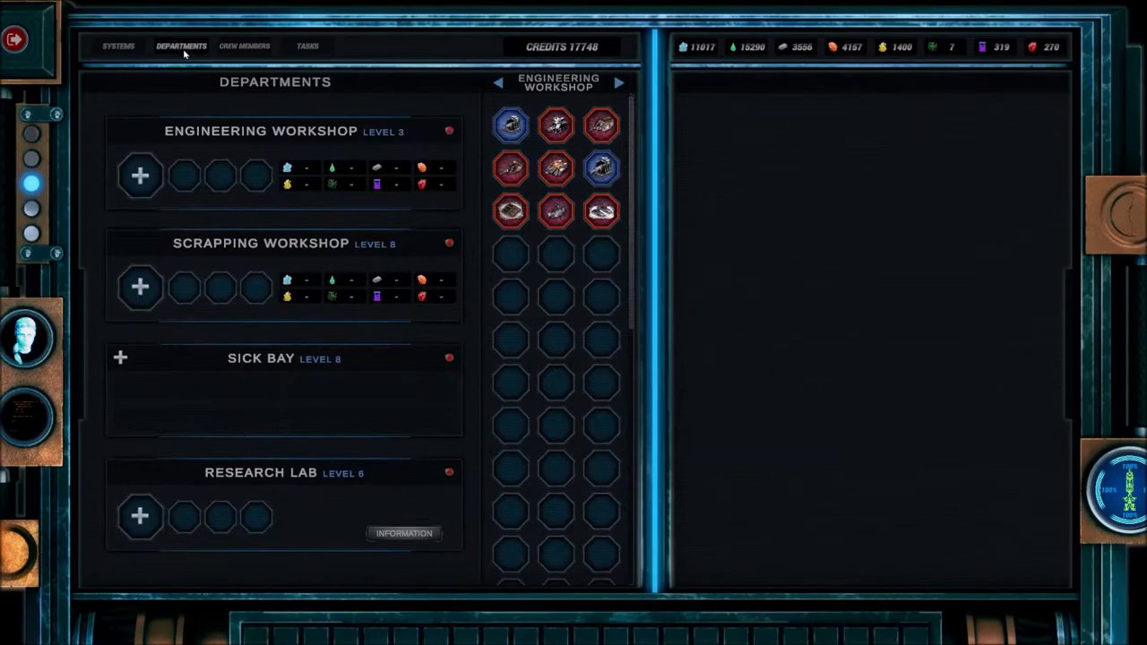
pyautogui.moveTo(663, 455)
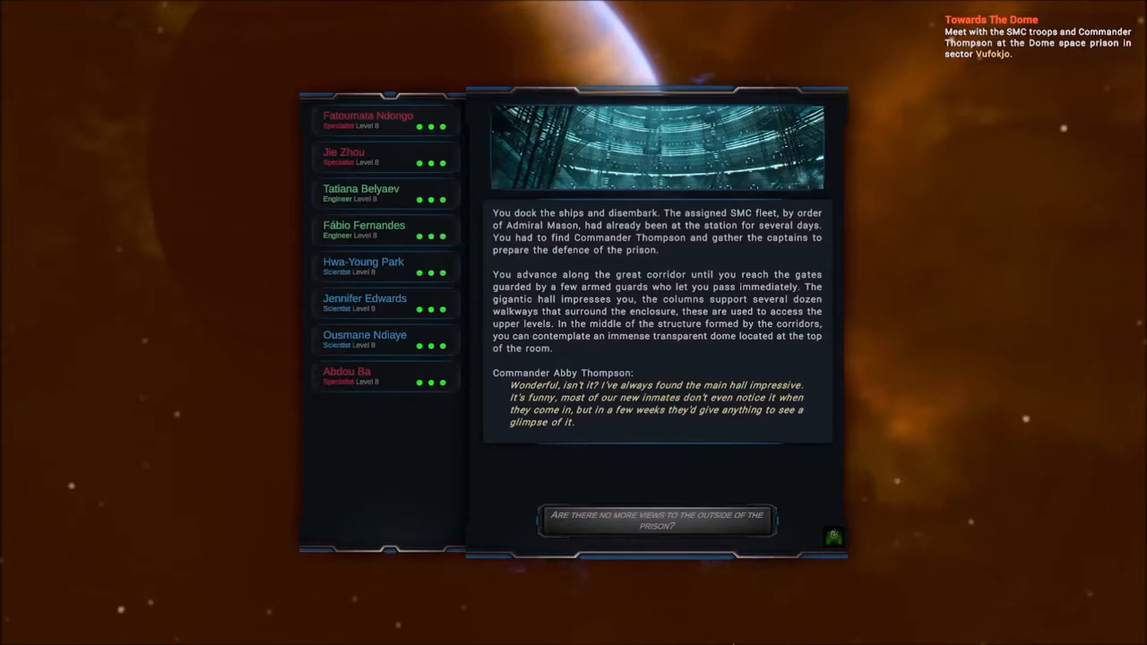
pyautogui.moveTo(885, 567)
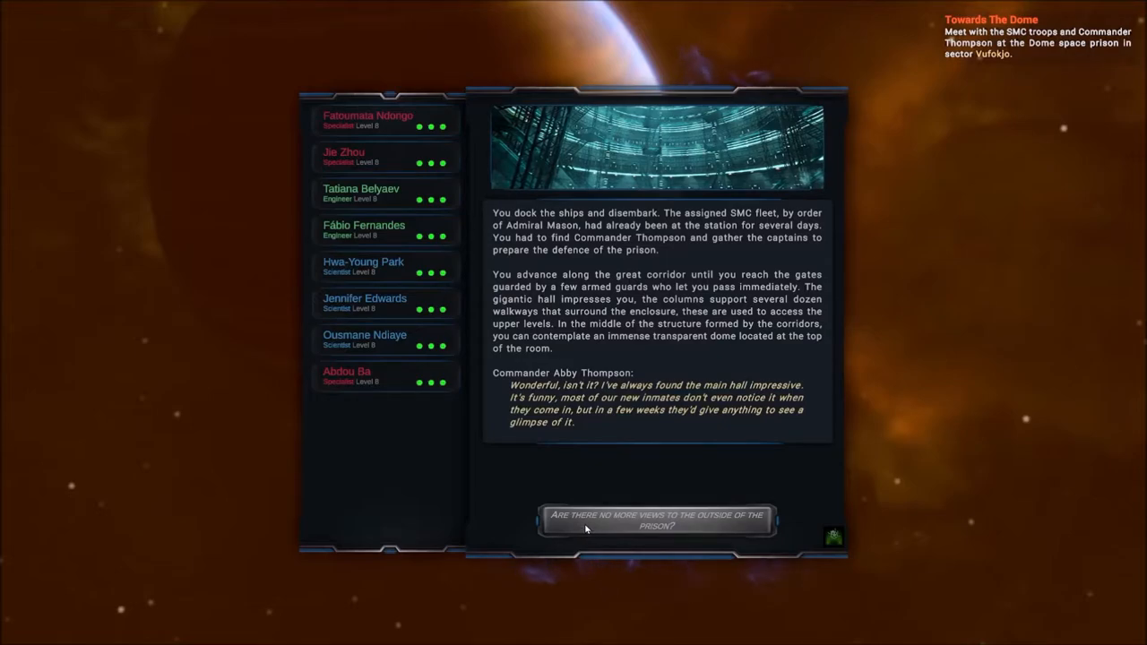
# - Ask Thompson whether the prison has any other views to the outside
pyautogui.click(656, 519)
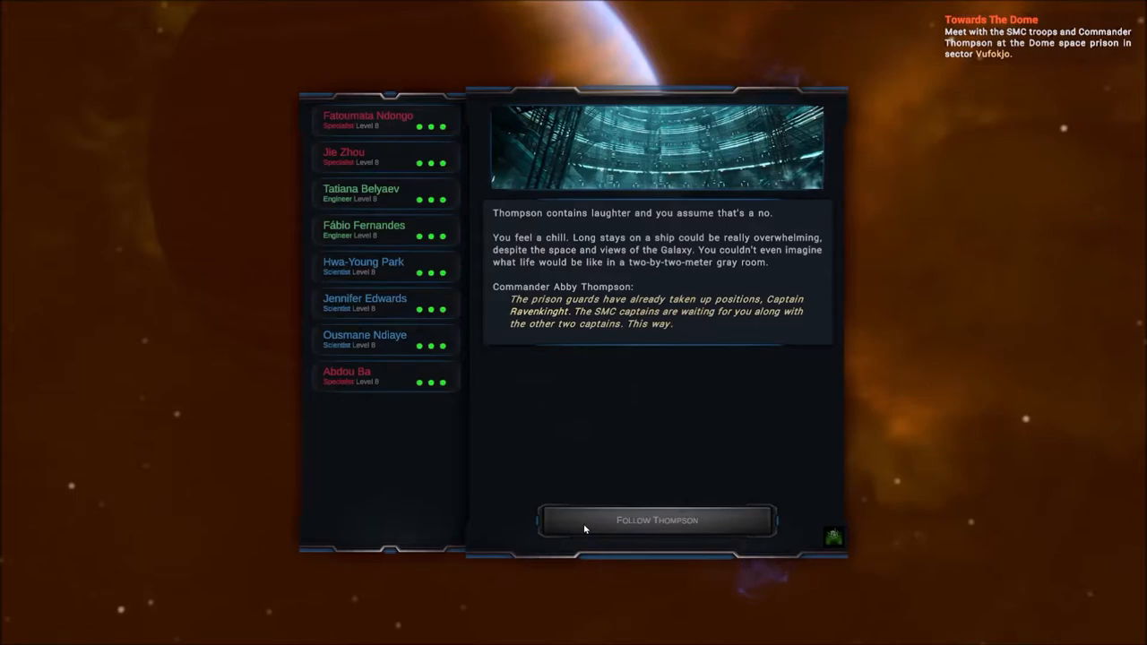
pyautogui.moveTo(502, 486)
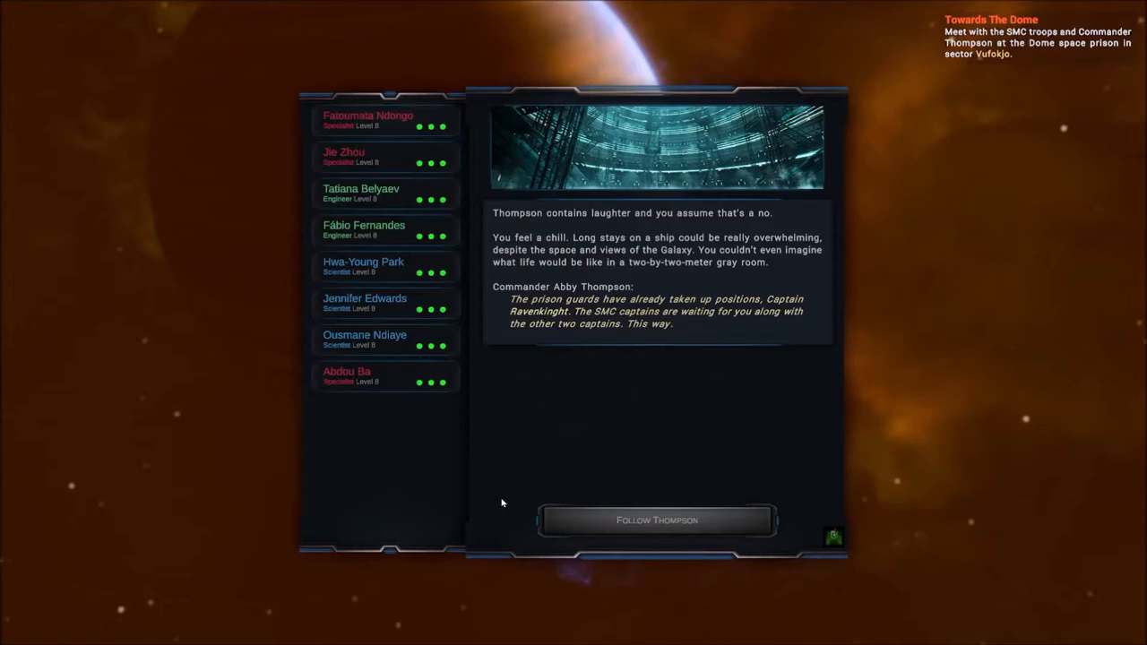
pyautogui.moveTo(487, 512)
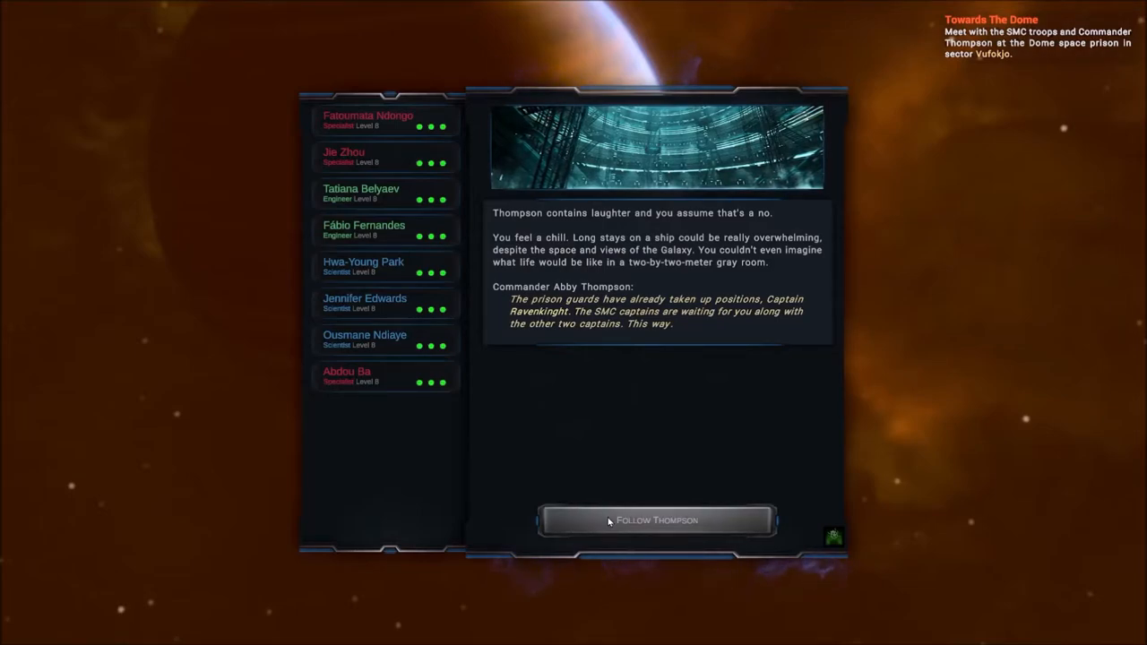
# - Follow Thompson to the control room and greet captains Burrows and Dunn warmly
pyautogui.click(655, 520)
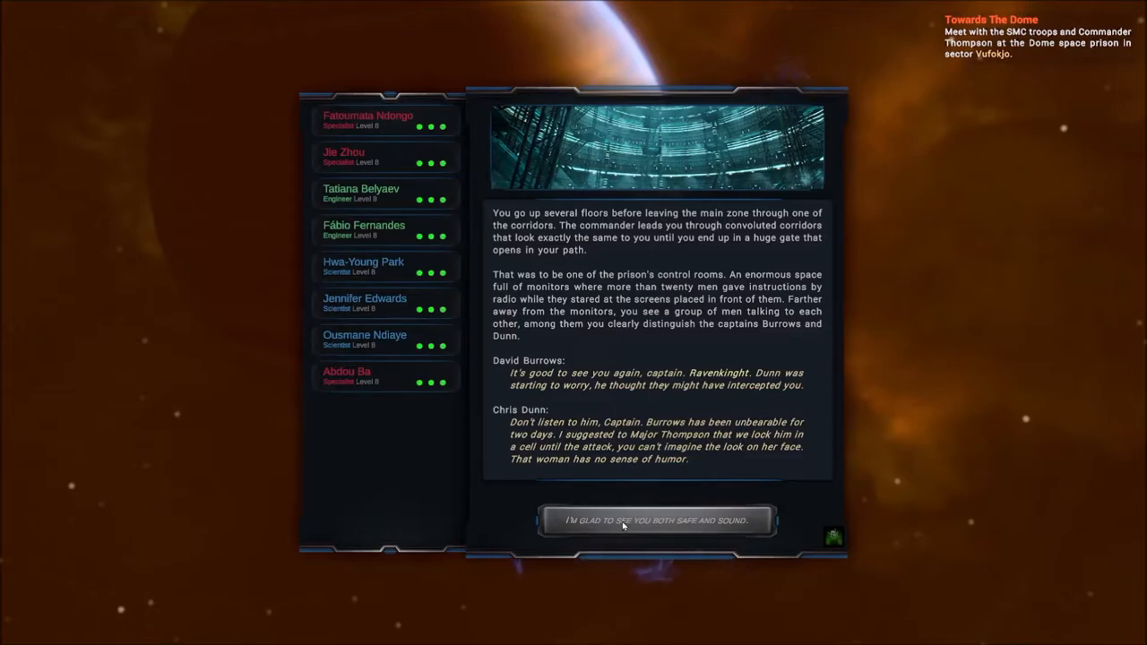
pyautogui.click(656, 520)
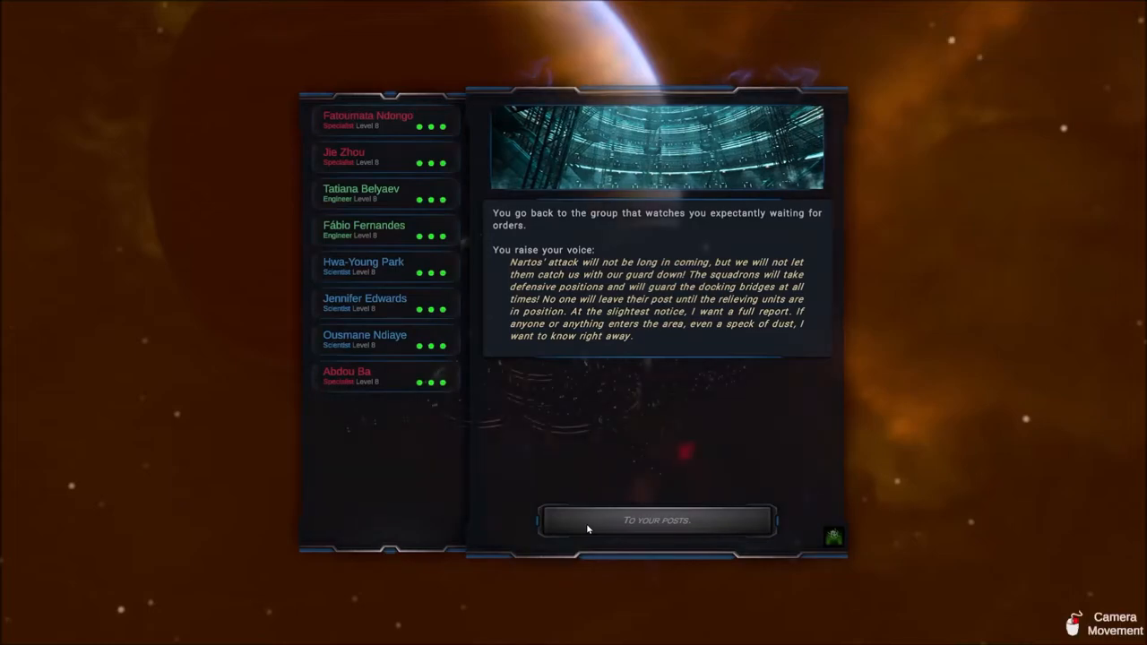
# - Order everyone to their posts, advancing the story two days
pyautogui.click(656, 520)
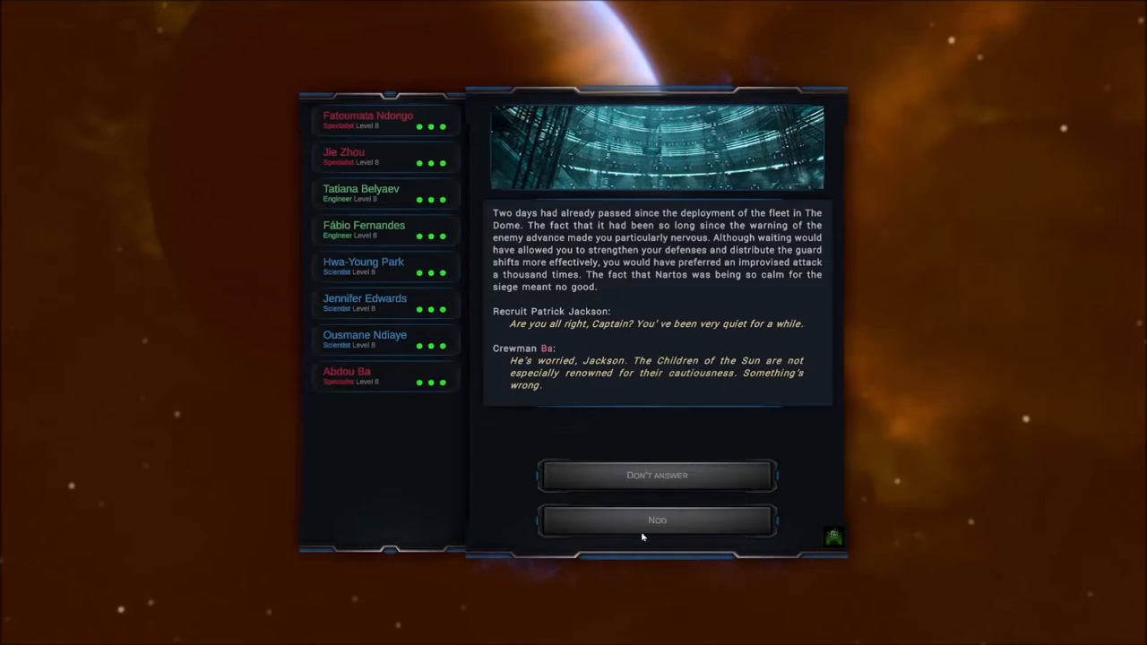
# - Nod in reply to the recruit, leading to the captain's suspicion about infiltrators
pyautogui.click(656, 519)
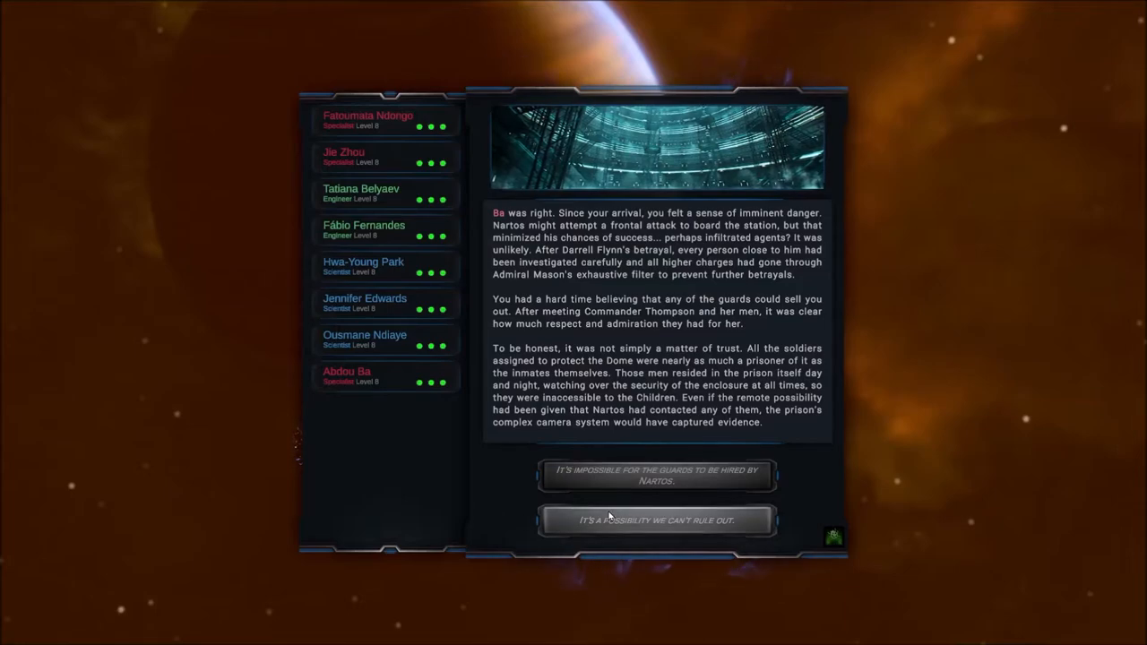
# - Answer that guard infiltration is a possibility that can't be ruled out
pyautogui.click(656, 520)
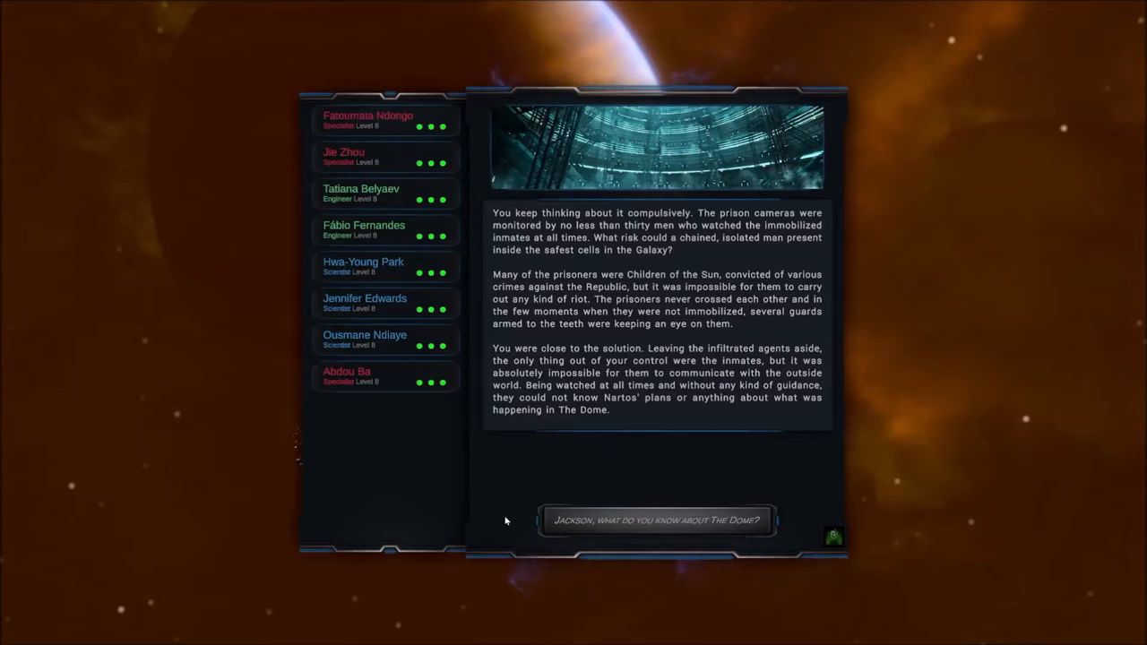
pyautogui.moveTo(545, 525)
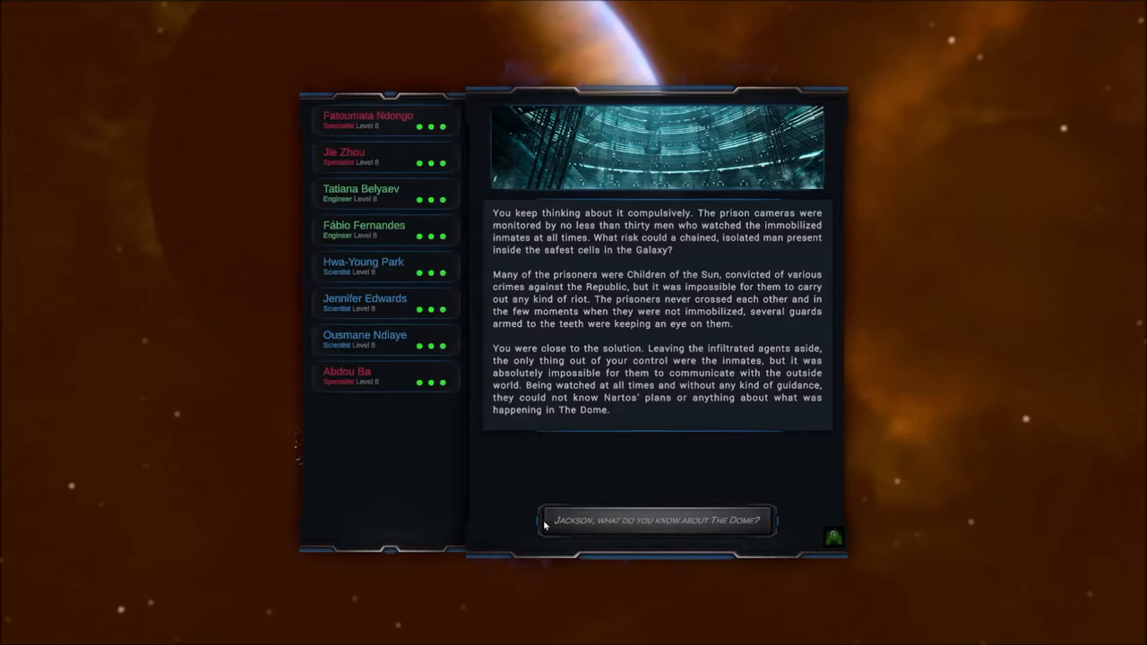
# - Ask Jackson what he knows about The Dome to hear its history
pyautogui.click(656, 520)
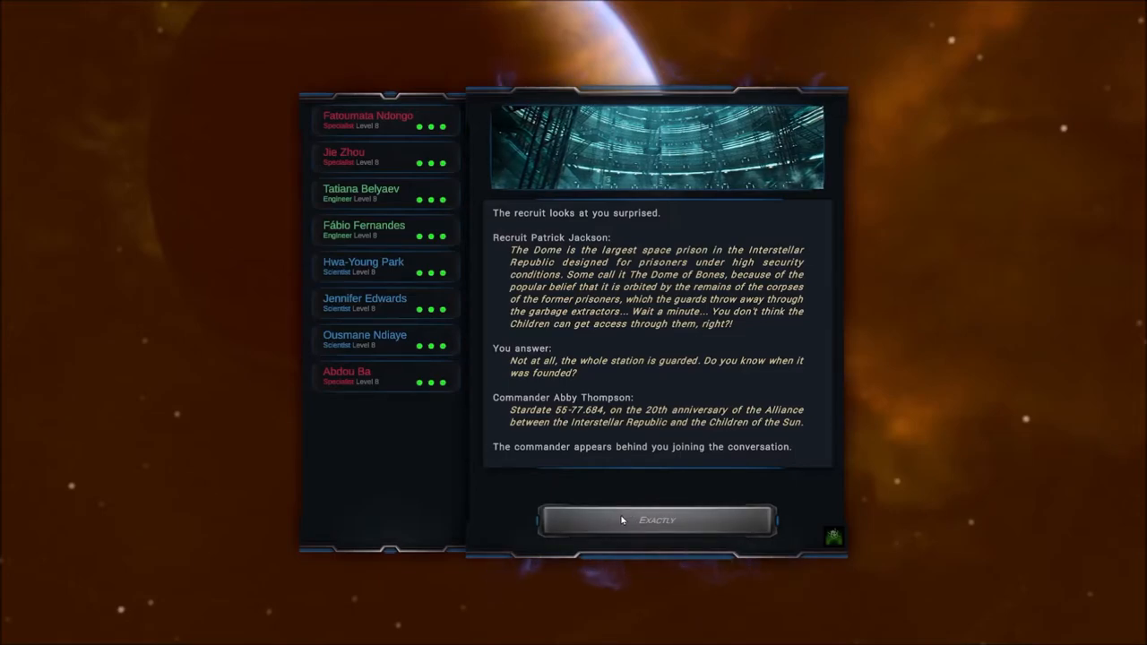
# - Agree with the recruit, ask how inmates are checked on entry and whether medical tests continue
pyautogui.click(656, 520)
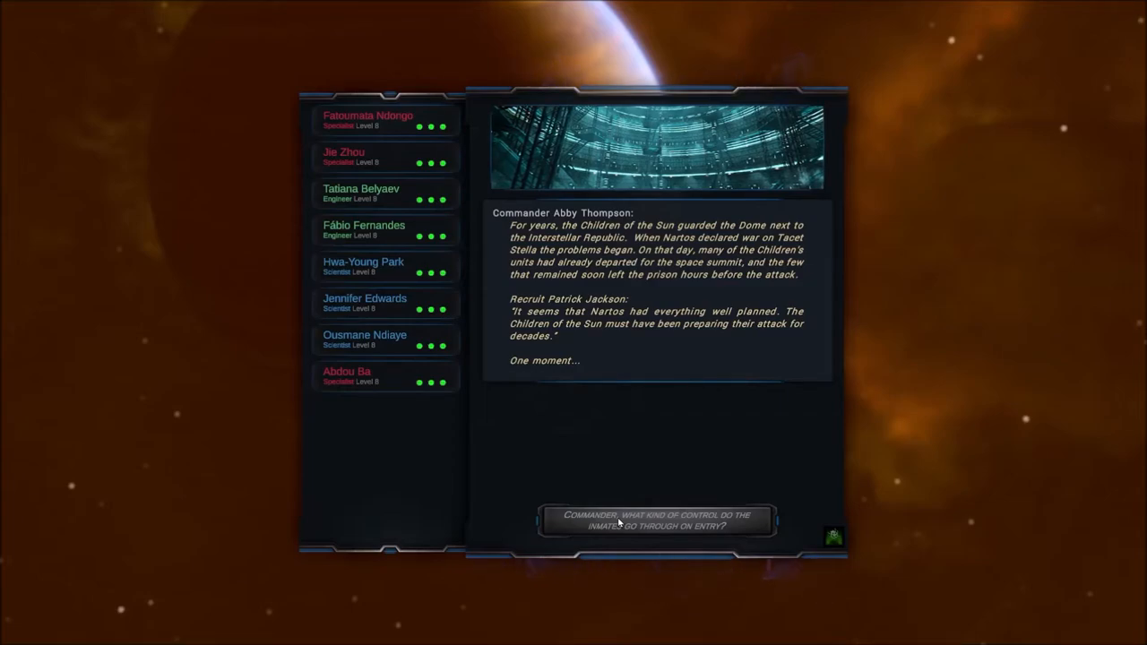
pyautogui.moveTo(575, 537)
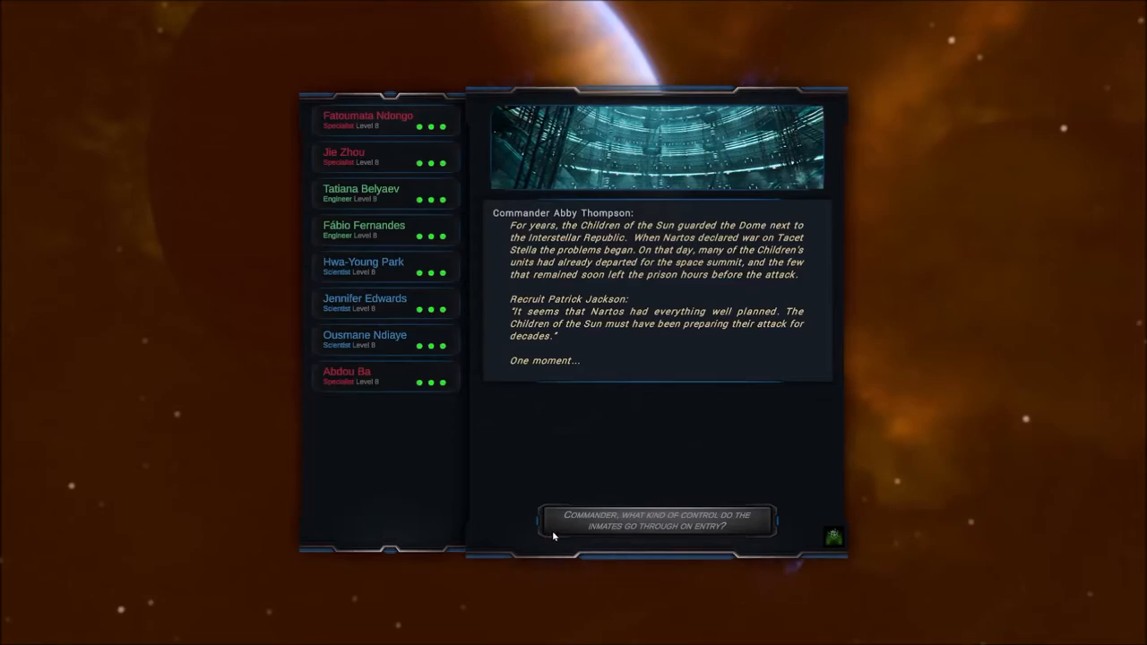
pyautogui.click(656, 520)
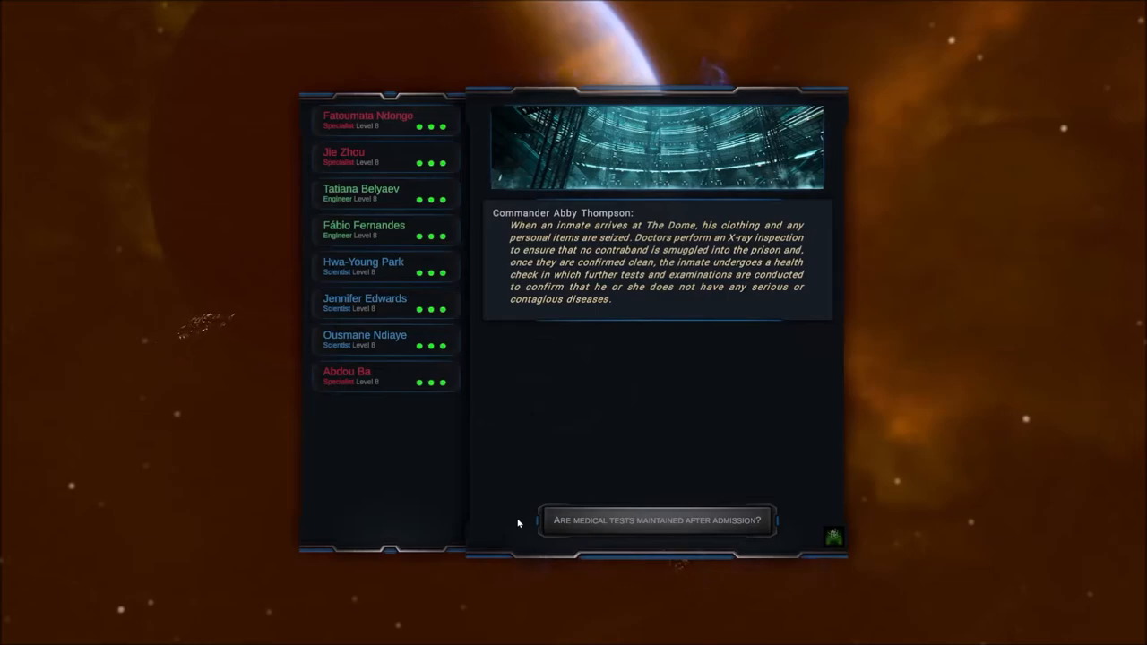
pyautogui.click(656, 520)
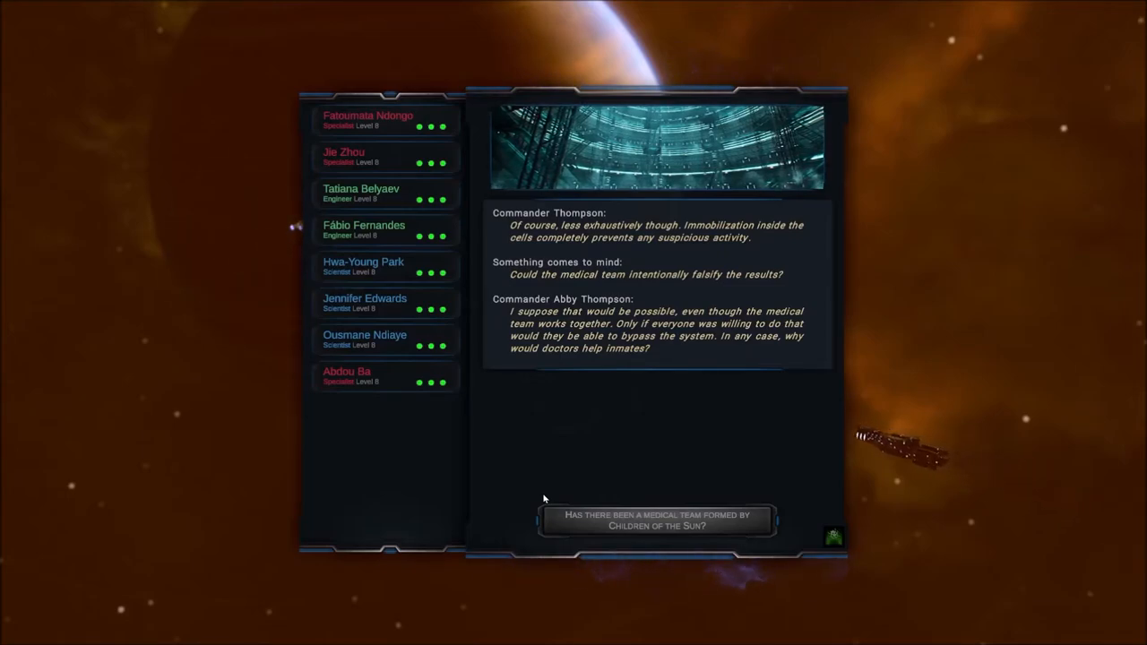
# - Ask Thompson whether the Children of the Sun formed a medical team
pyautogui.click(656, 519)
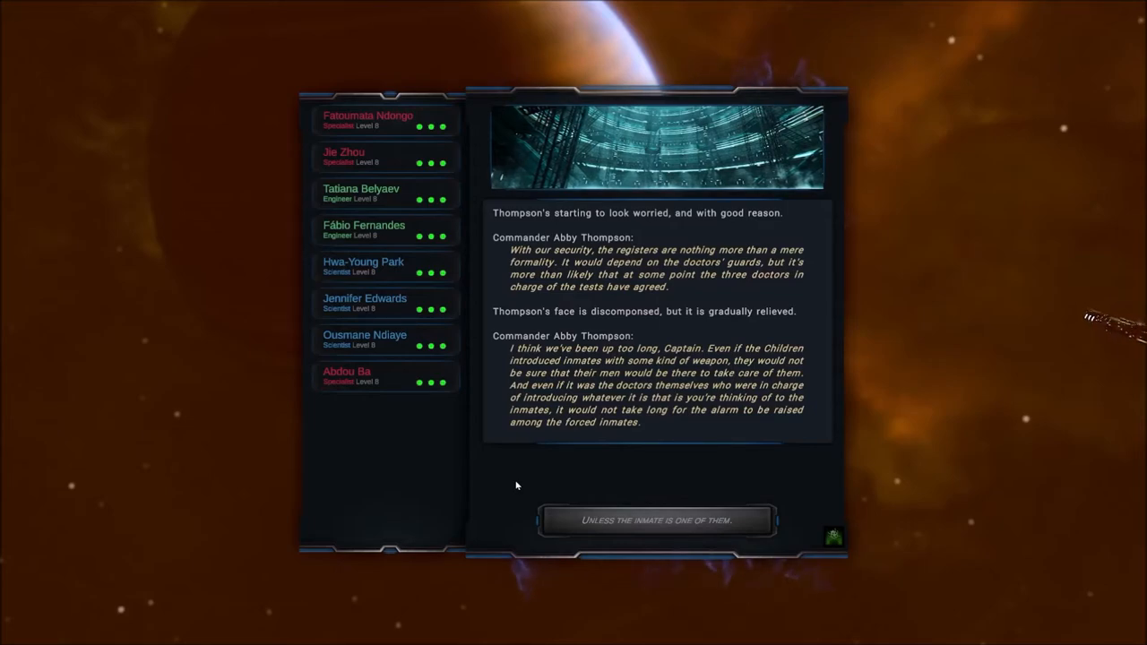
pyautogui.moveTo(552, 529)
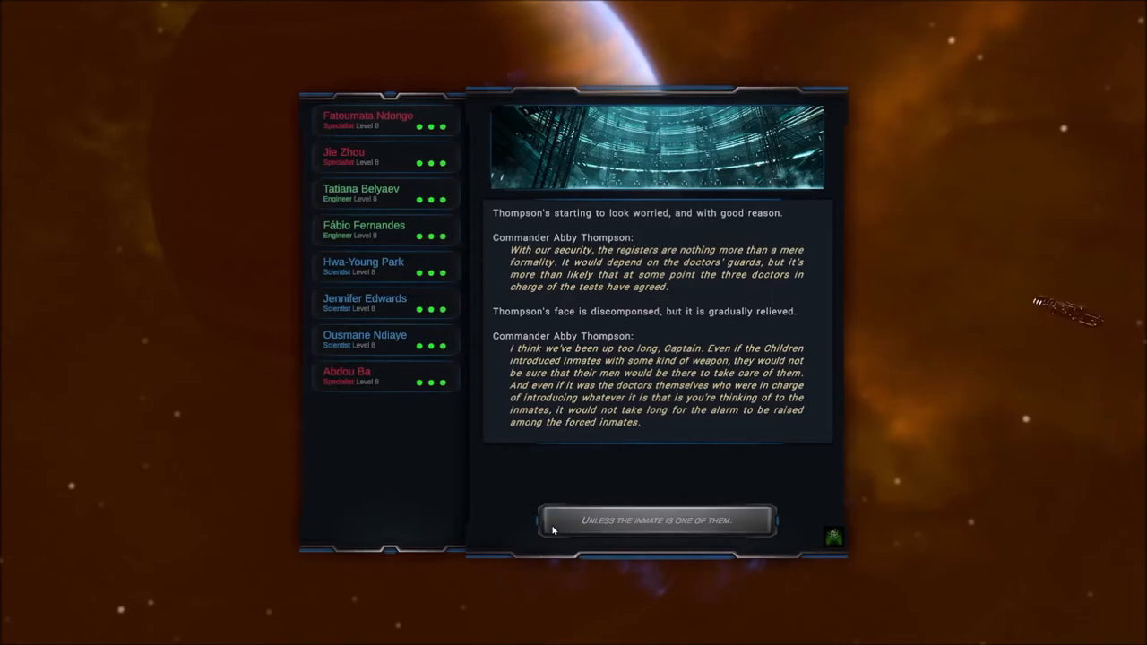
# - Reply 'Unless the inmate is one of them', triggering the G block explosion
pyautogui.click(656, 519)
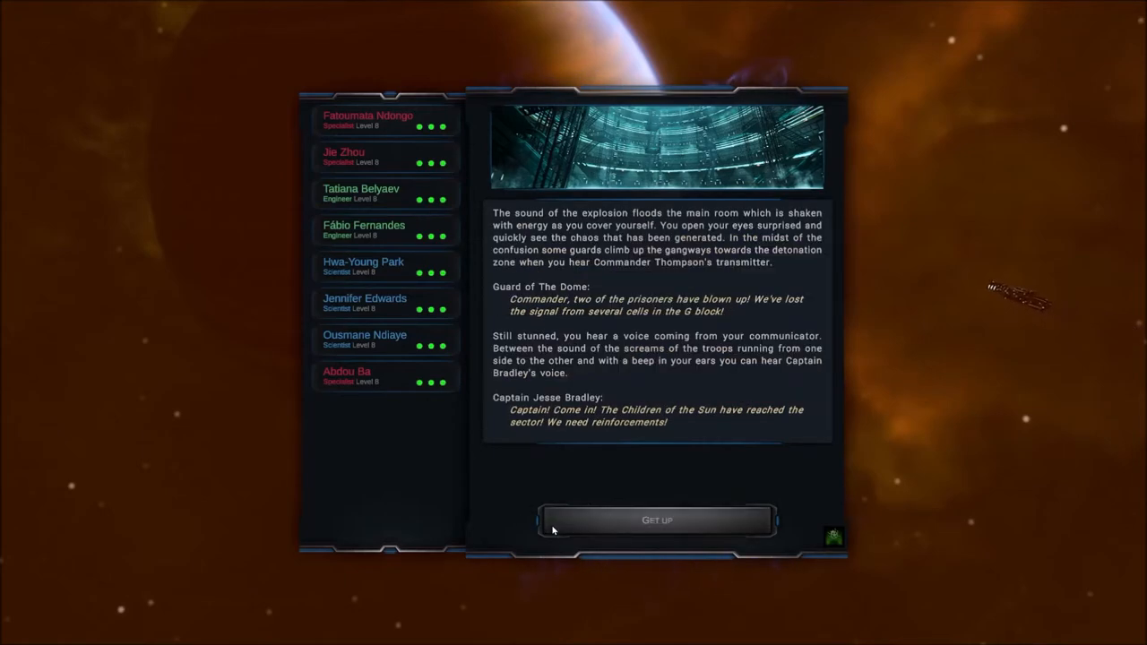
pyautogui.moveTo(511, 502)
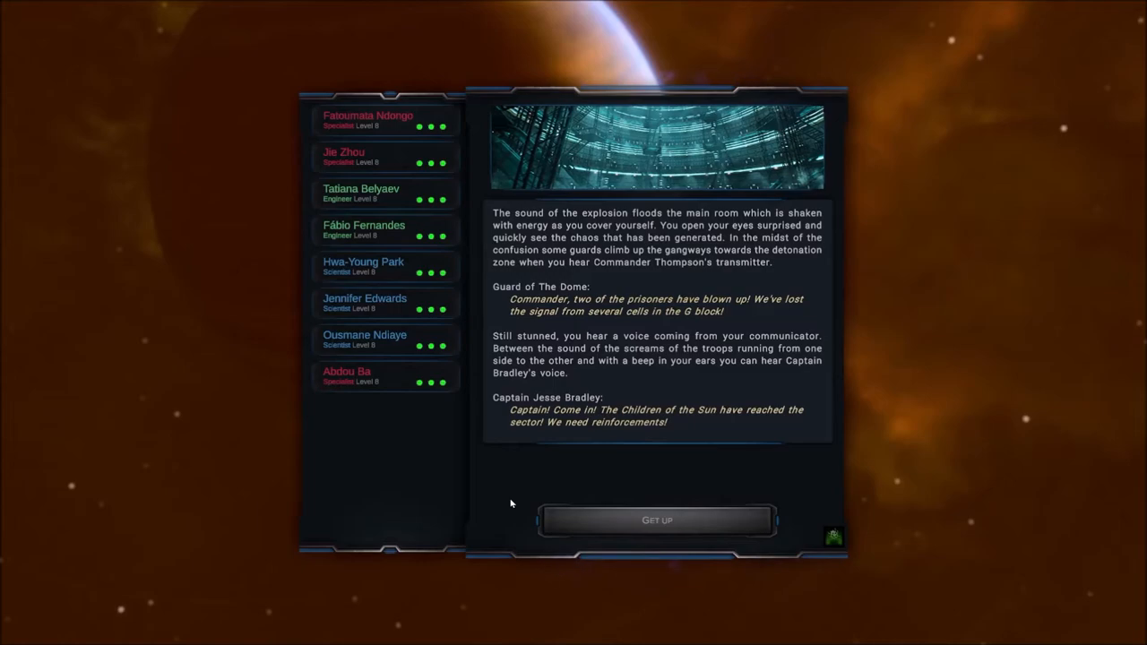
pyautogui.moveTo(620, 512)
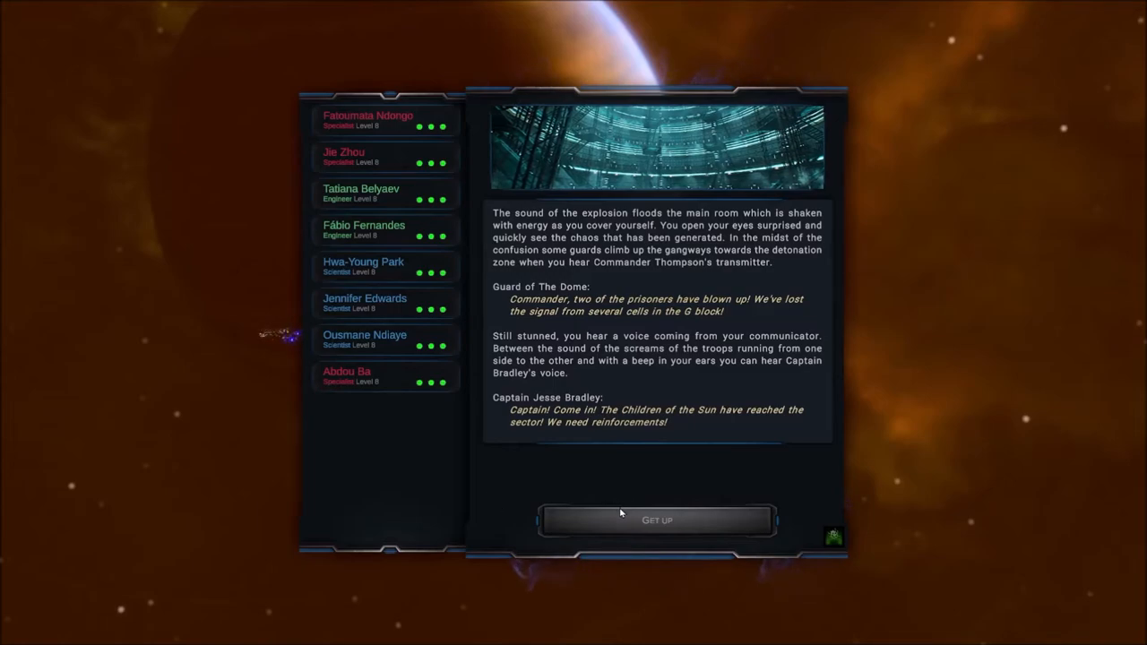
# - Choose 'Get up' after the explosion so the squadrons are ordered to launch
pyautogui.click(656, 520)
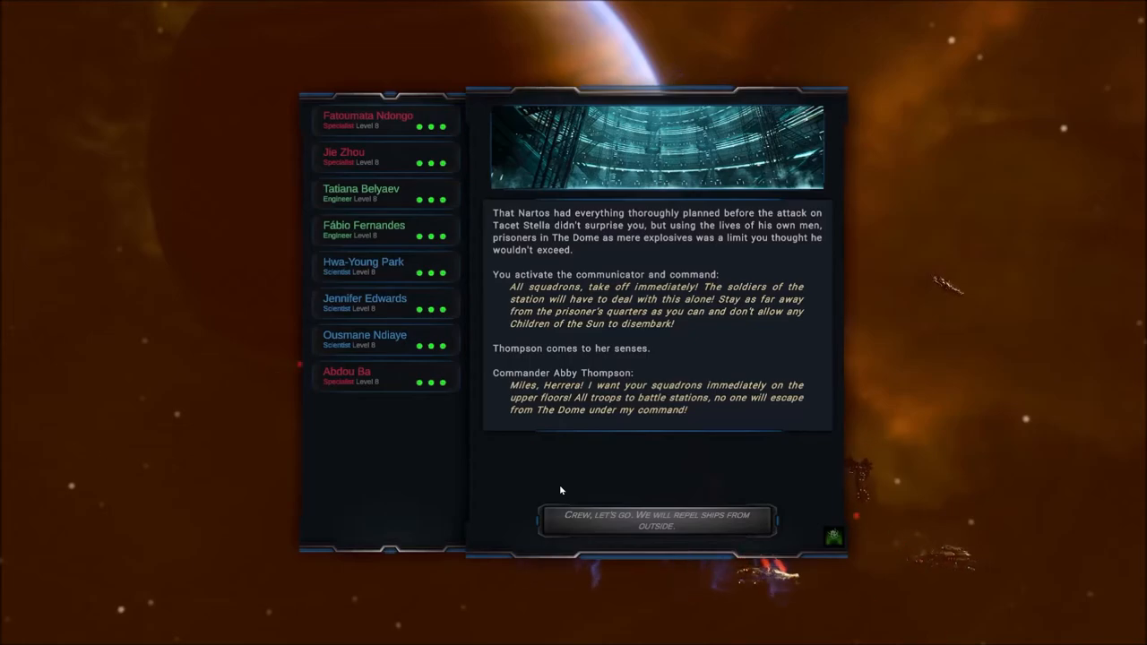
pyautogui.moveTo(541, 477)
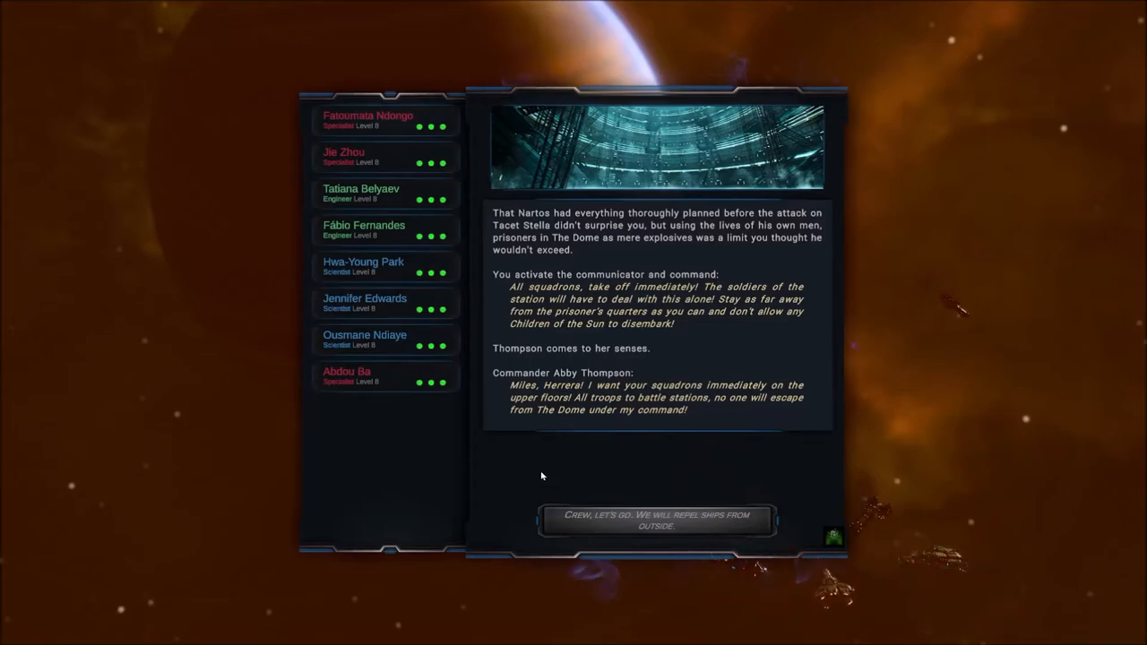